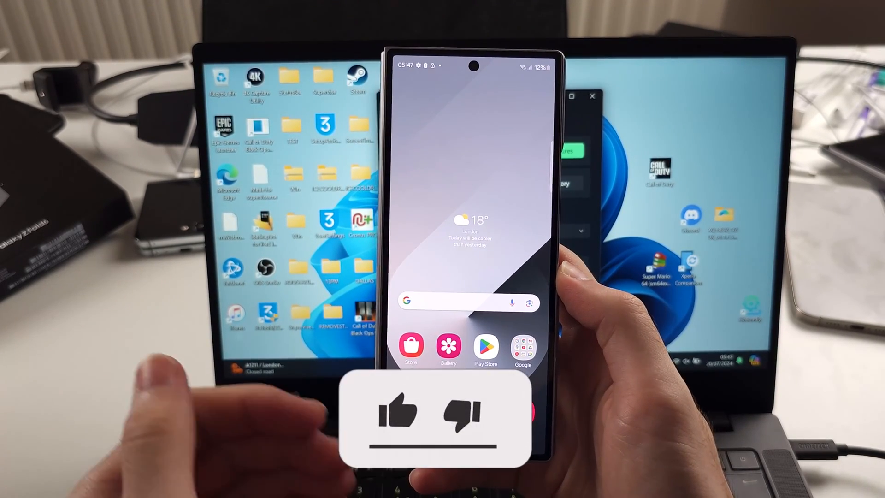
Expand the phone's Quick Settings panel and swipe to the page with Interpreter and Multi control
{"action": "left_click", "coordinate": [401, 412]}
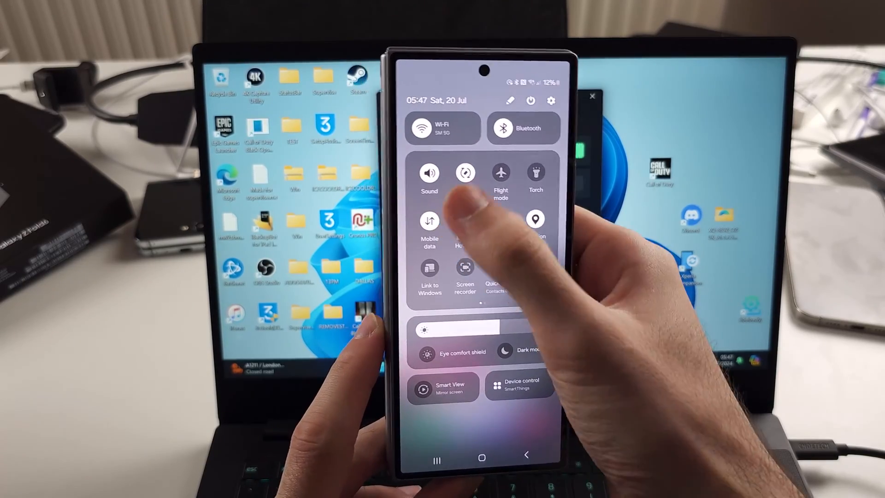
{"action": "scroll", "scroll_direction": "left", "scroll_amount": 3}
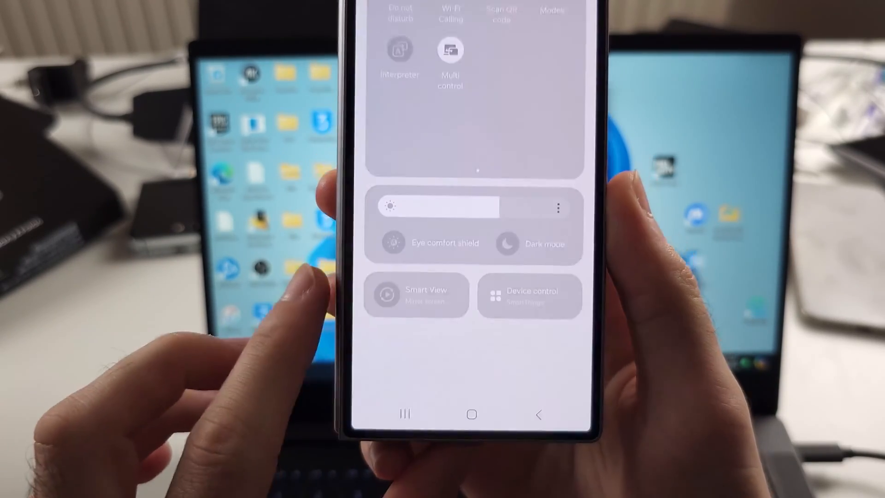
Tap the Smart View tile so it scans and lists the laptop SaundersTech
{"action": "left_click", "coordinate": [416, 295]}
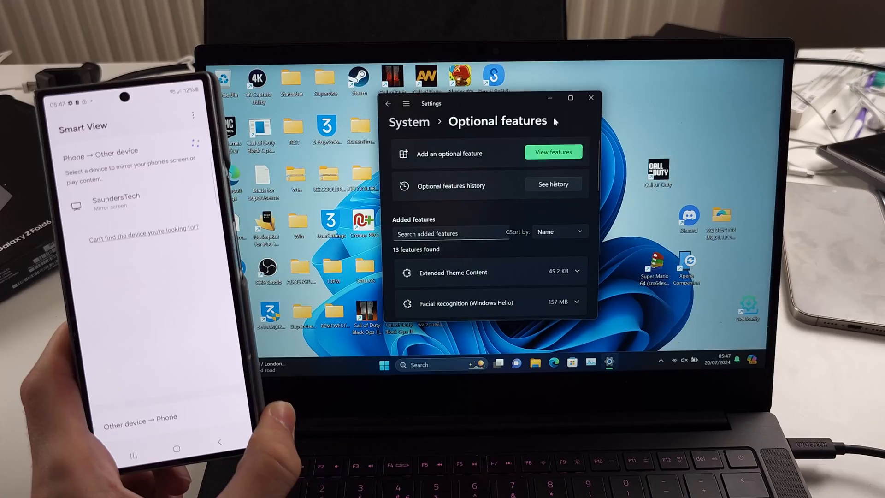
Confirm Wireless Display is installed, then launch the Wireless Display app from Projecting to this PC
{"action": "left_click", "coordinate": [553, 184]}
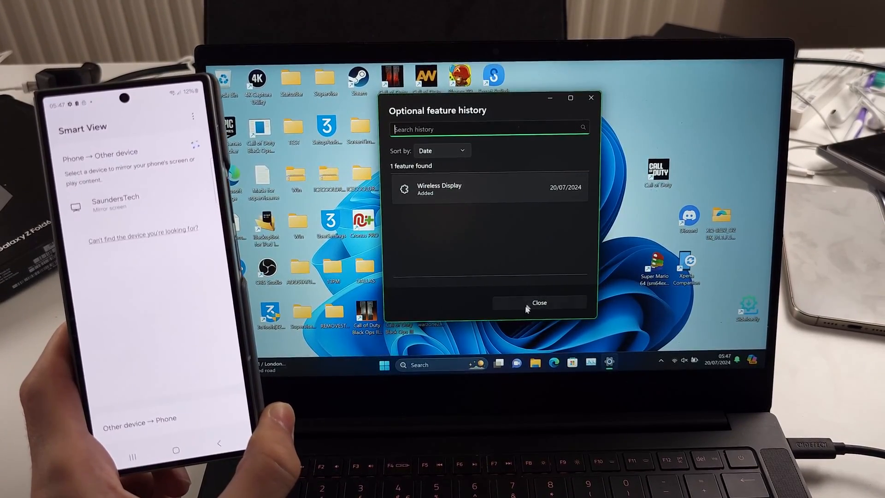
{"action": "left_click", "coordinate": [538, 302]}
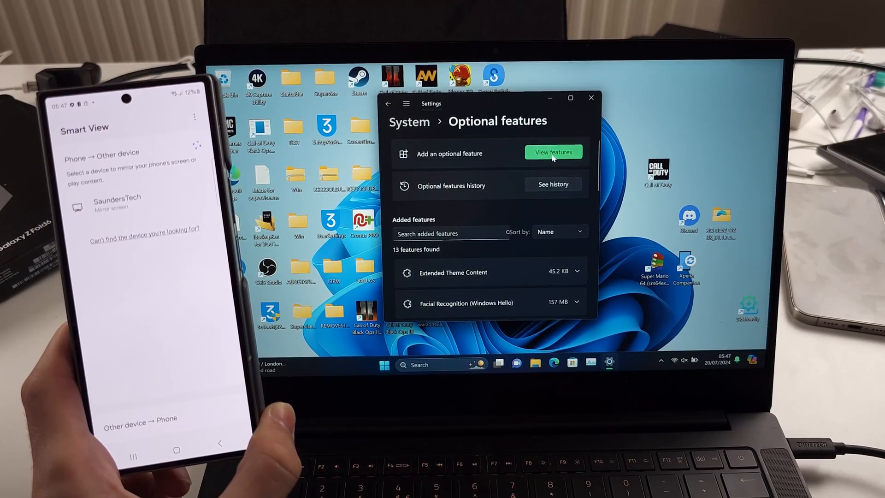
{"action": "left_click", "coordinate": [553, 152]}
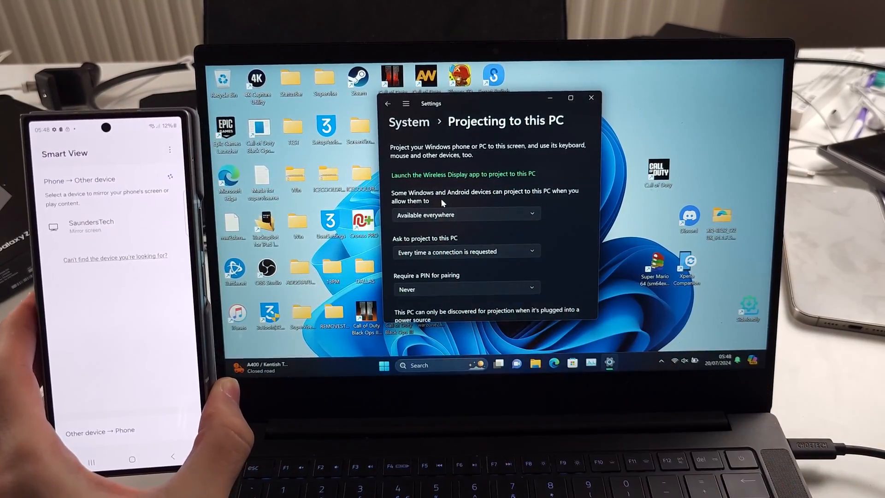
{"action": "left_click", "coordinate": [383, 365]}
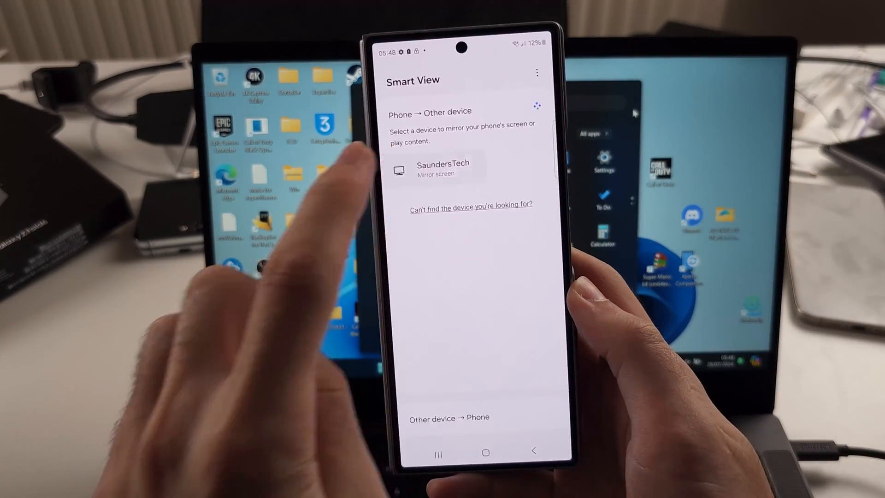
Mirror to SaundersTech with Start now, and allow Alf's Z Fold6 to project once on Windows
{"action": "left_click", "coordinate": [443, 168]}
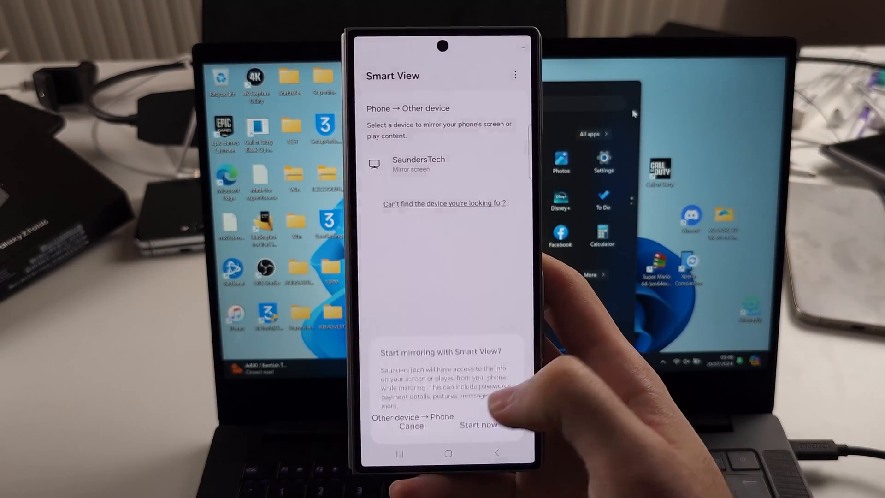
{"action": "left_click", "coordinate": [478, 425]}
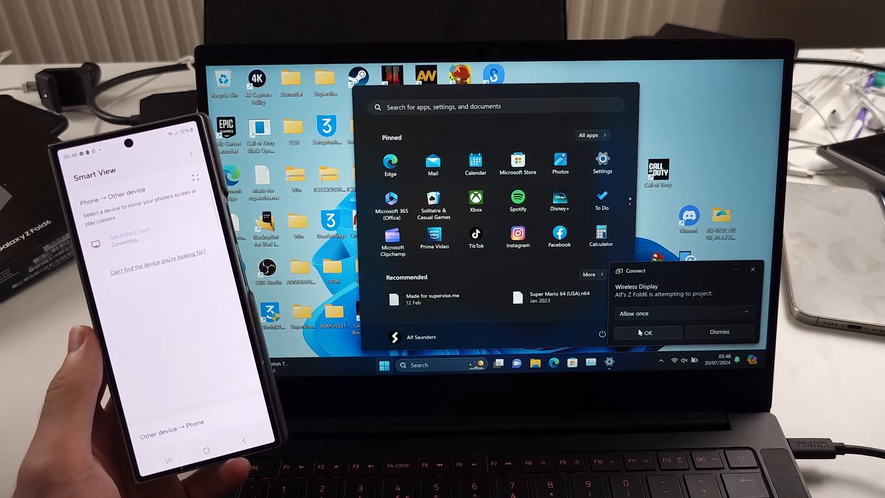
{"action": "left_click", "coordinate": [647, 332]}
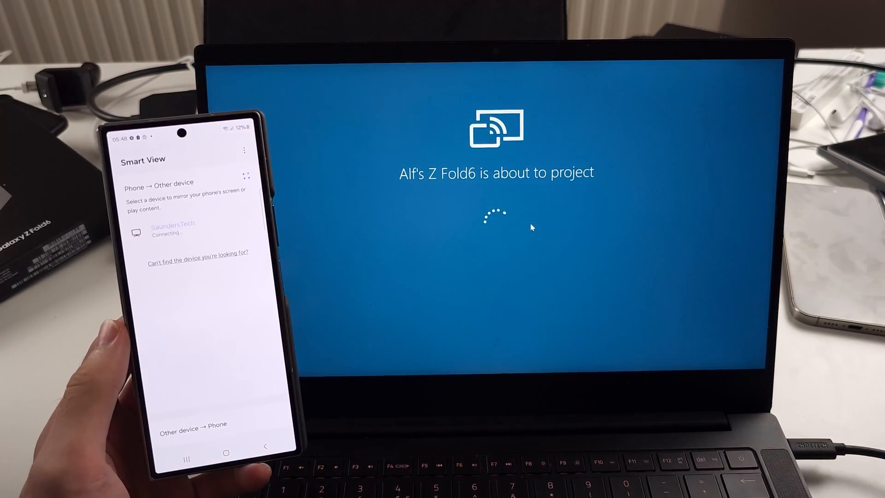